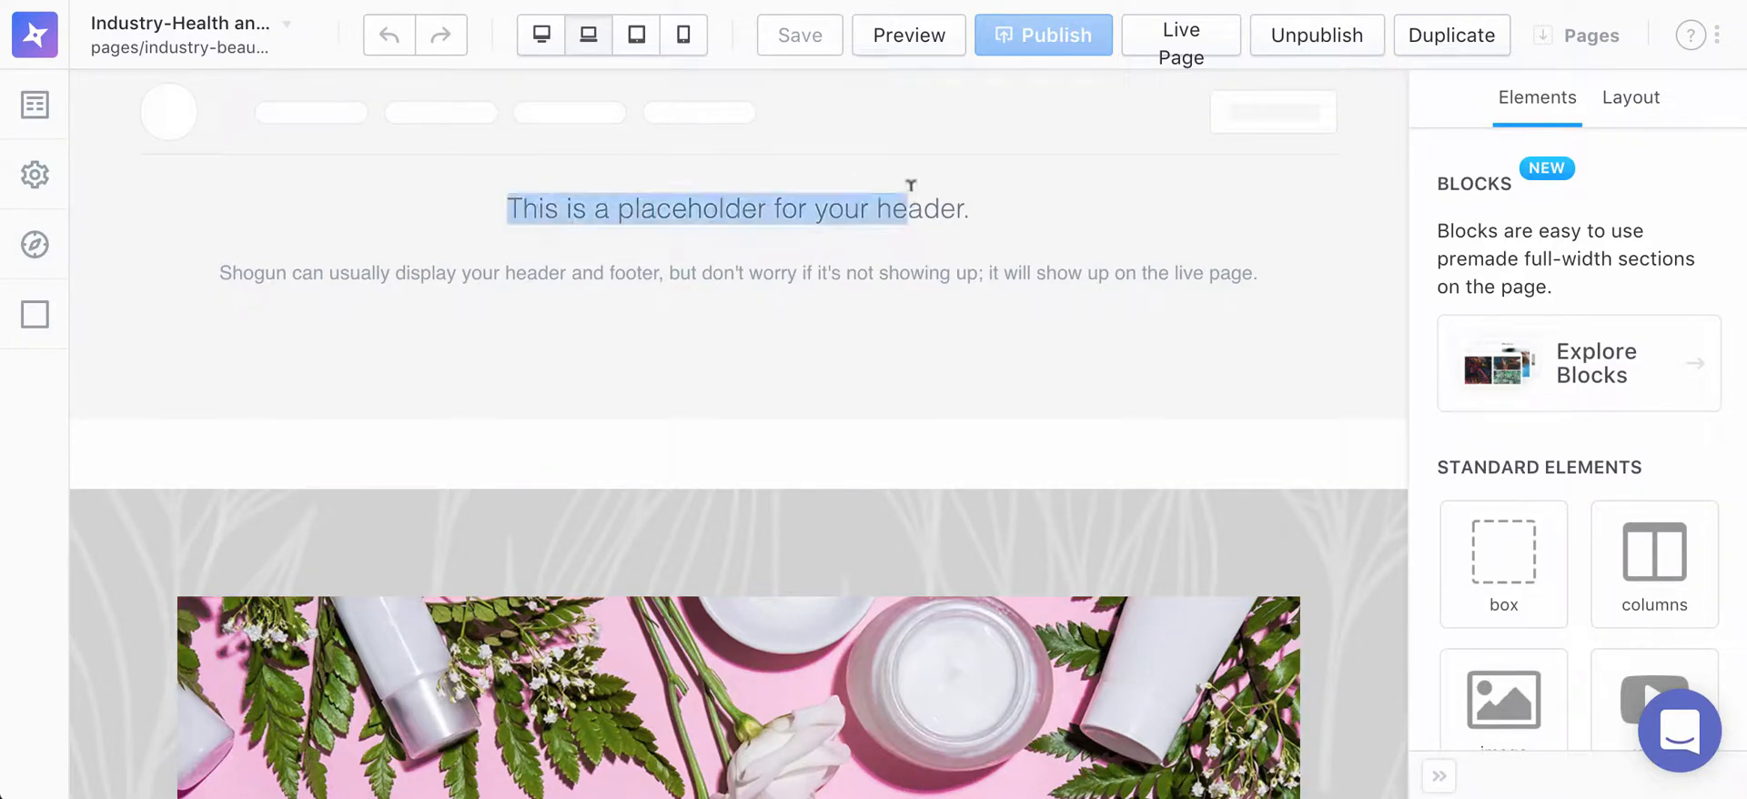
Step: Dismiss the store password page, view Shogun account settings, then go to Shopify store preferences
left_click(817, 339)
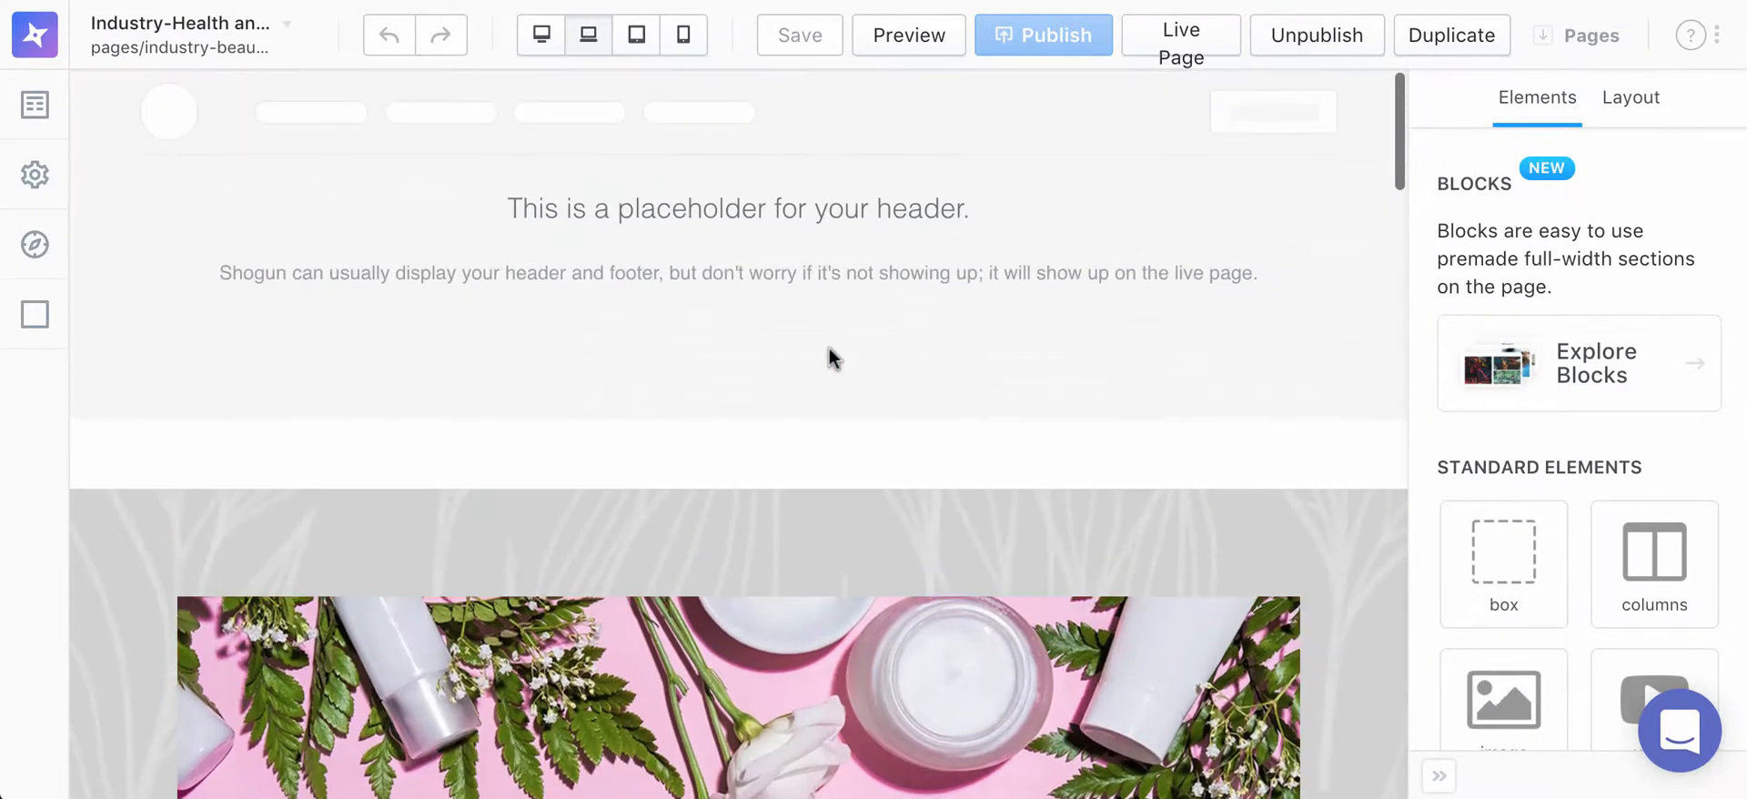
mouse_move(852, 191)
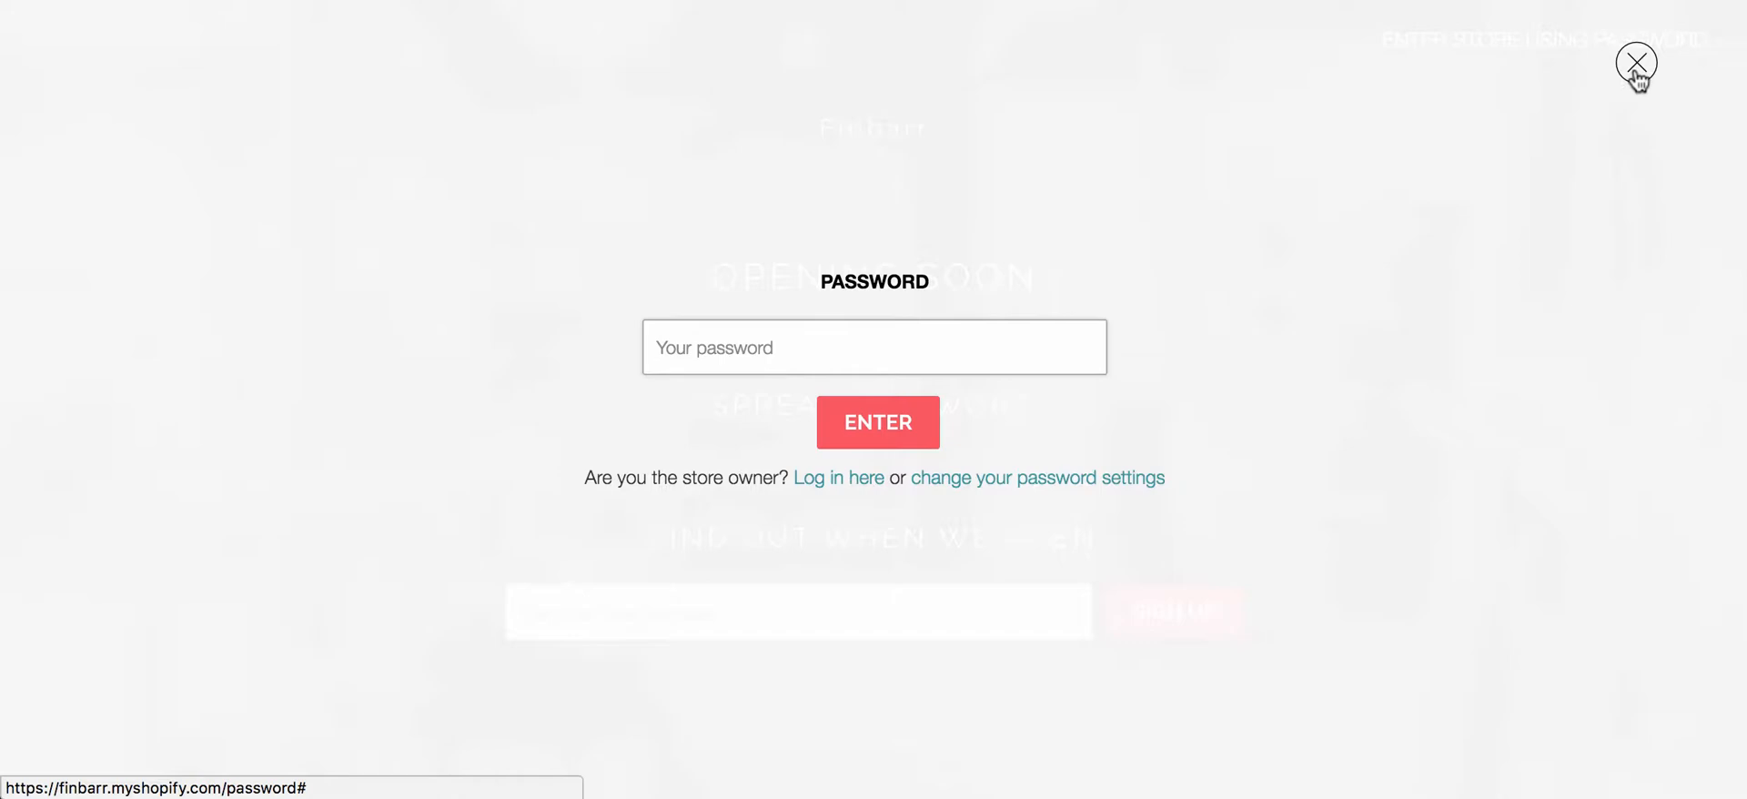
left_click(1636, 62)
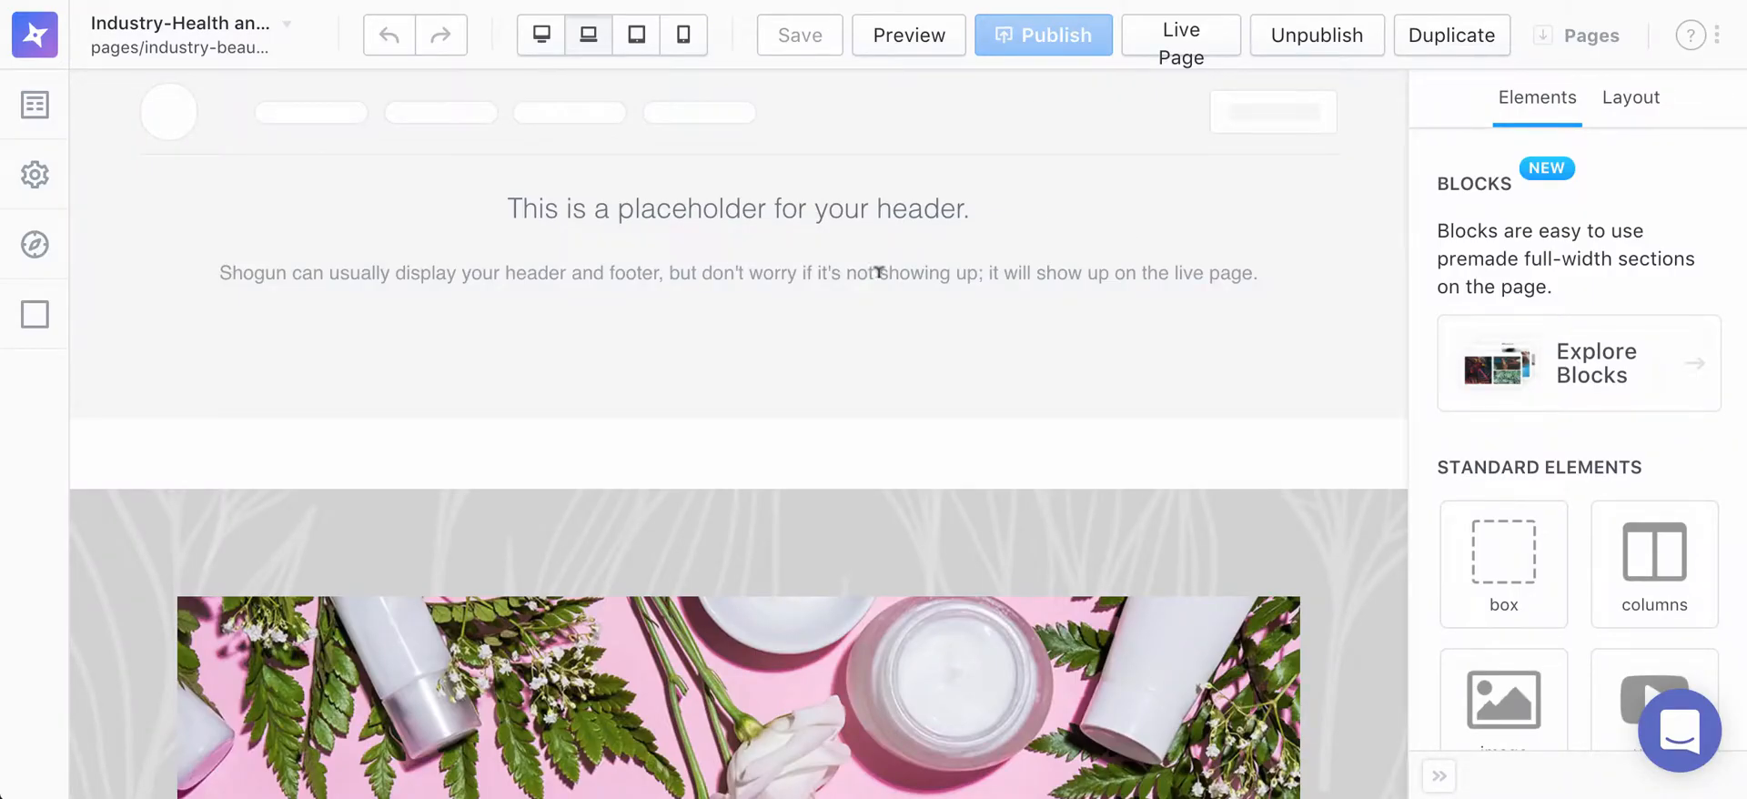
mouse_move(51, 55)
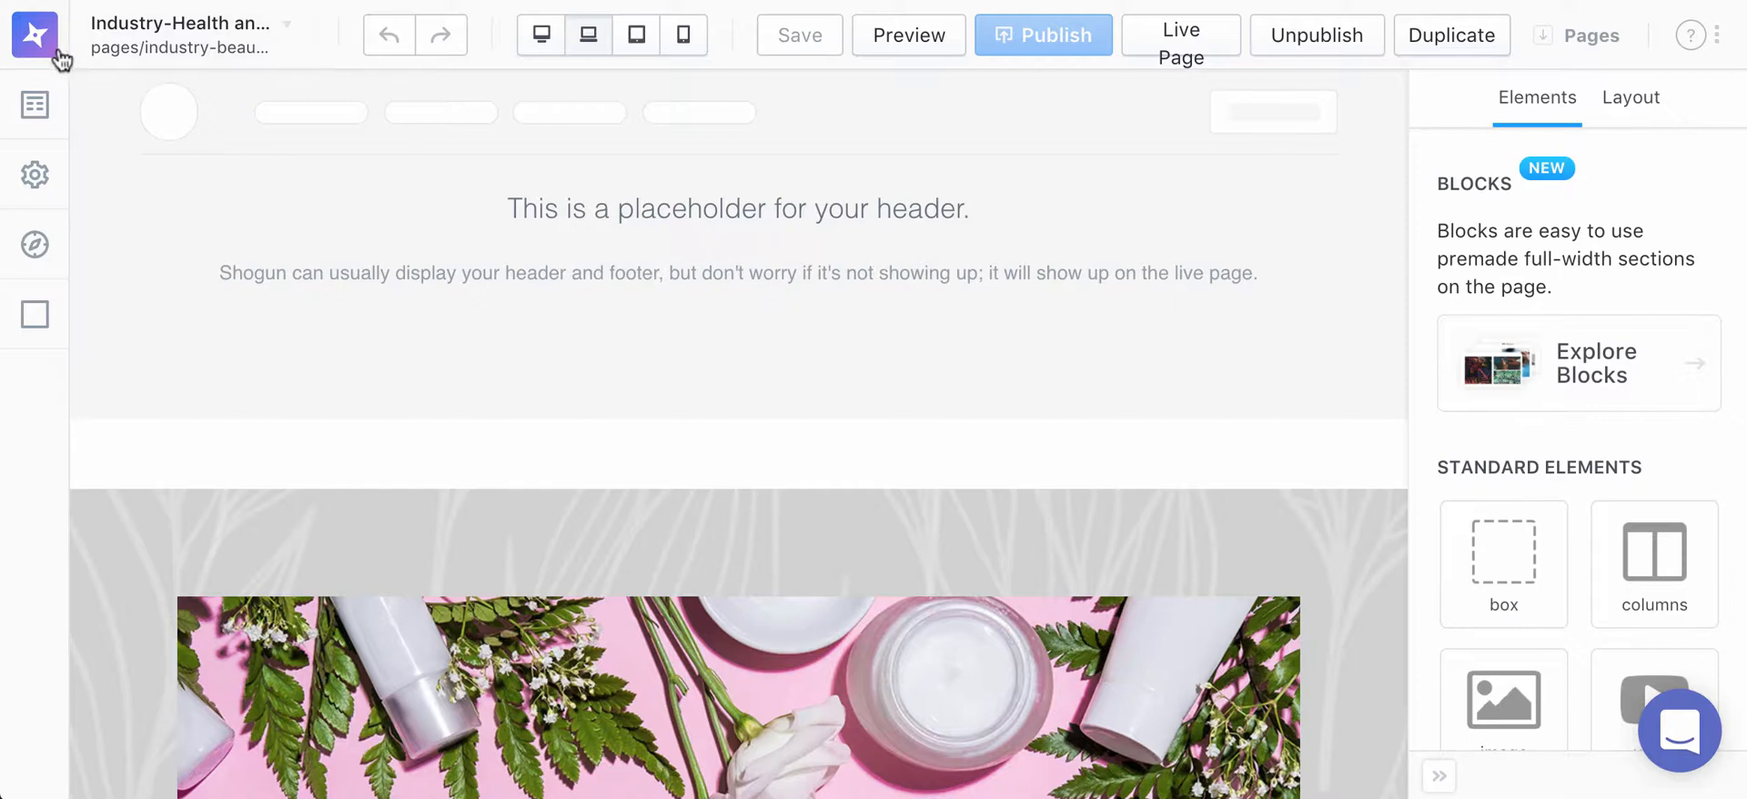
left_click(39, 32)
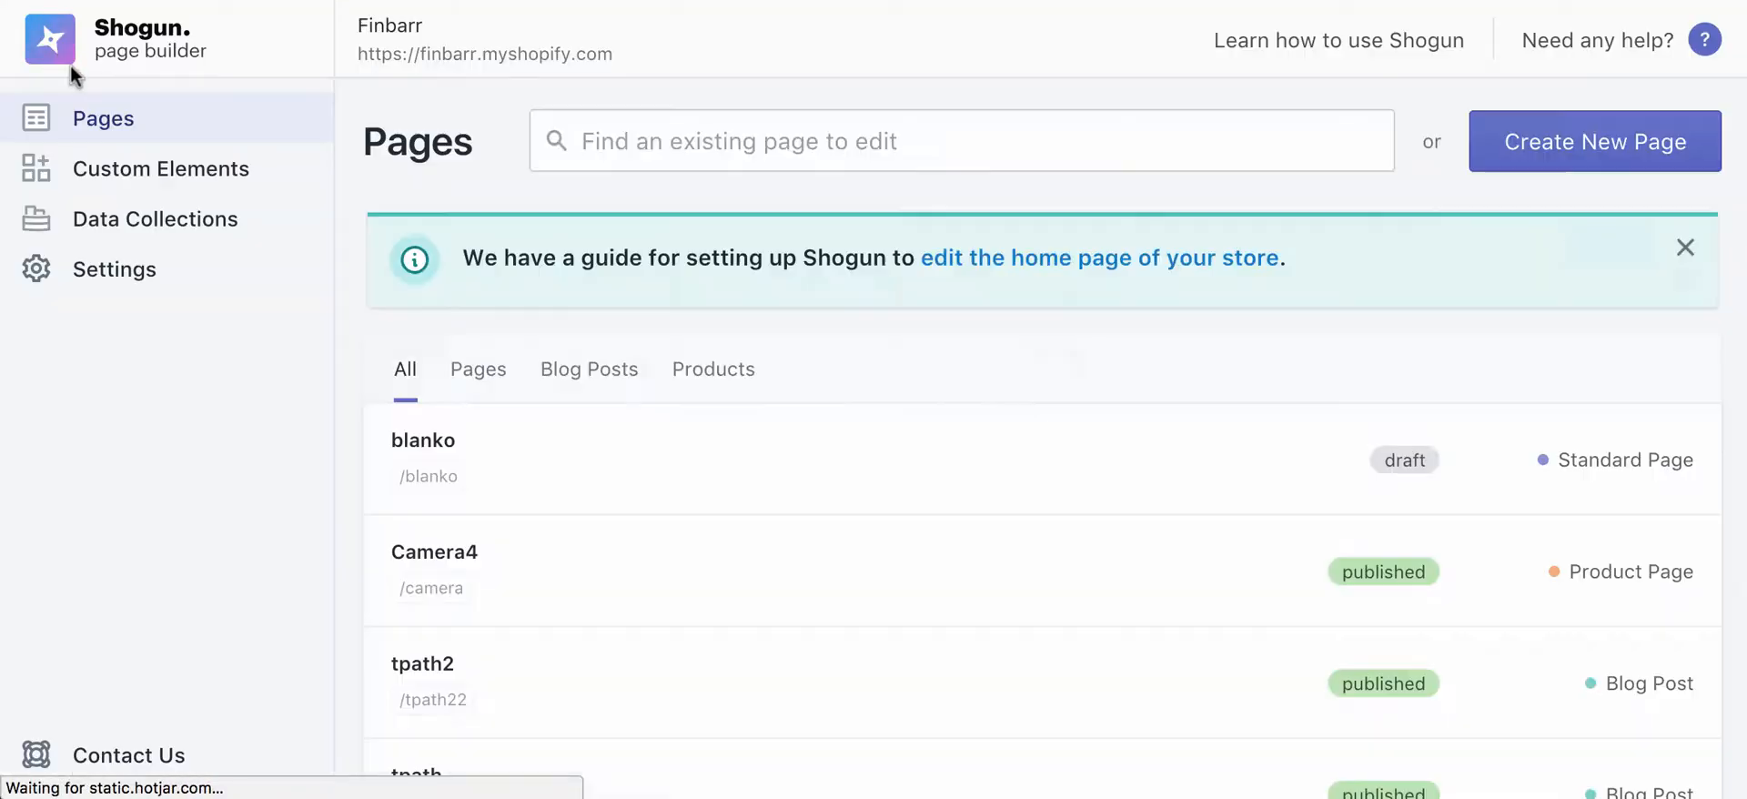
left_click(114, 270)
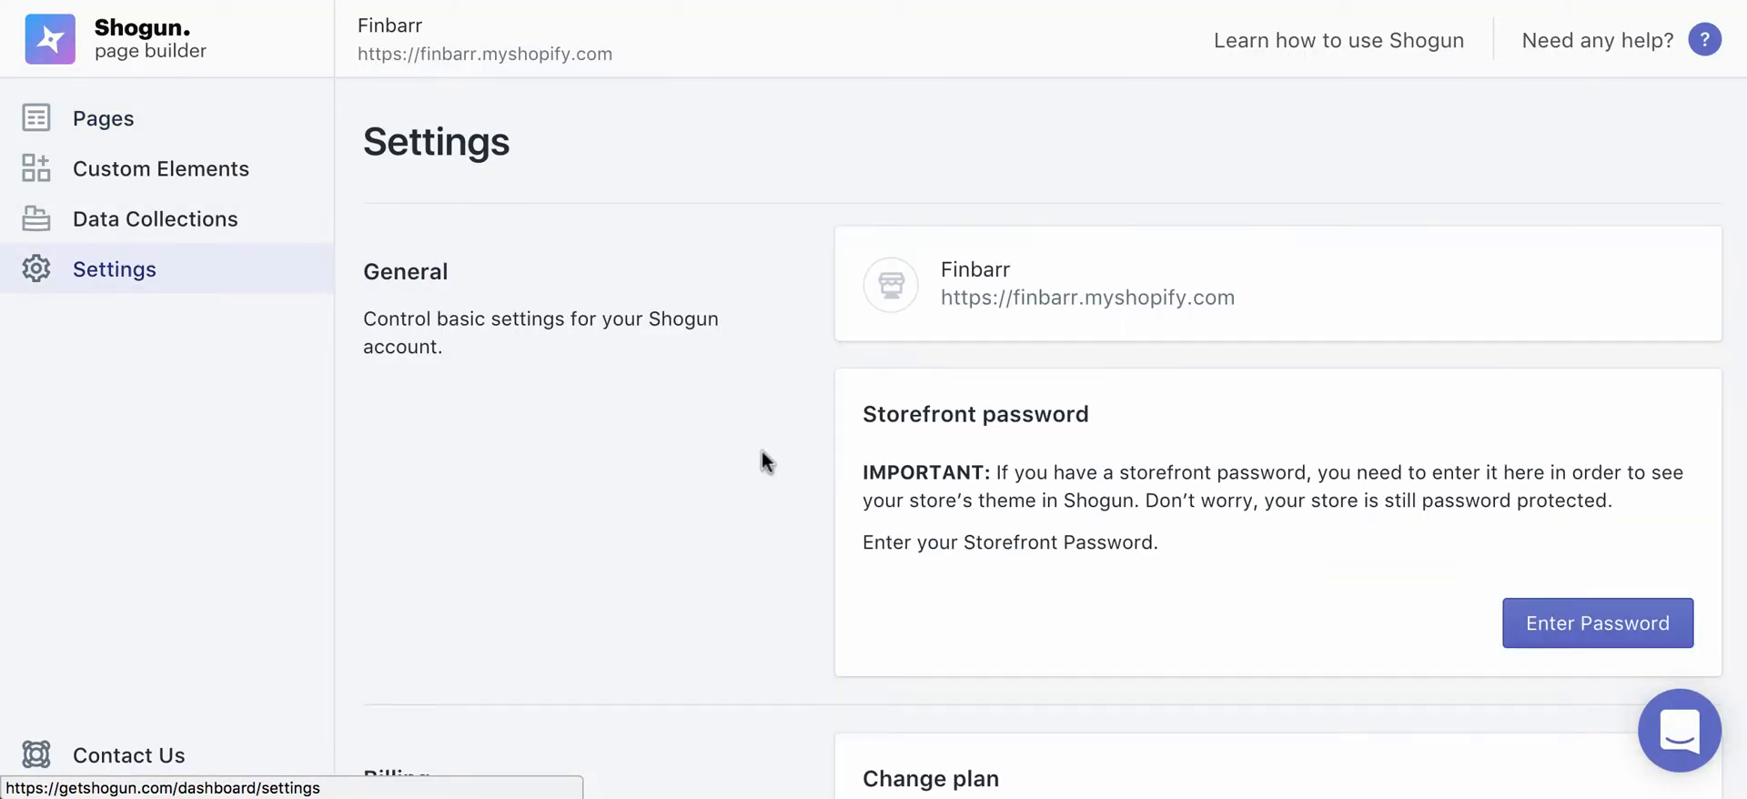
left_click(1597, 623)
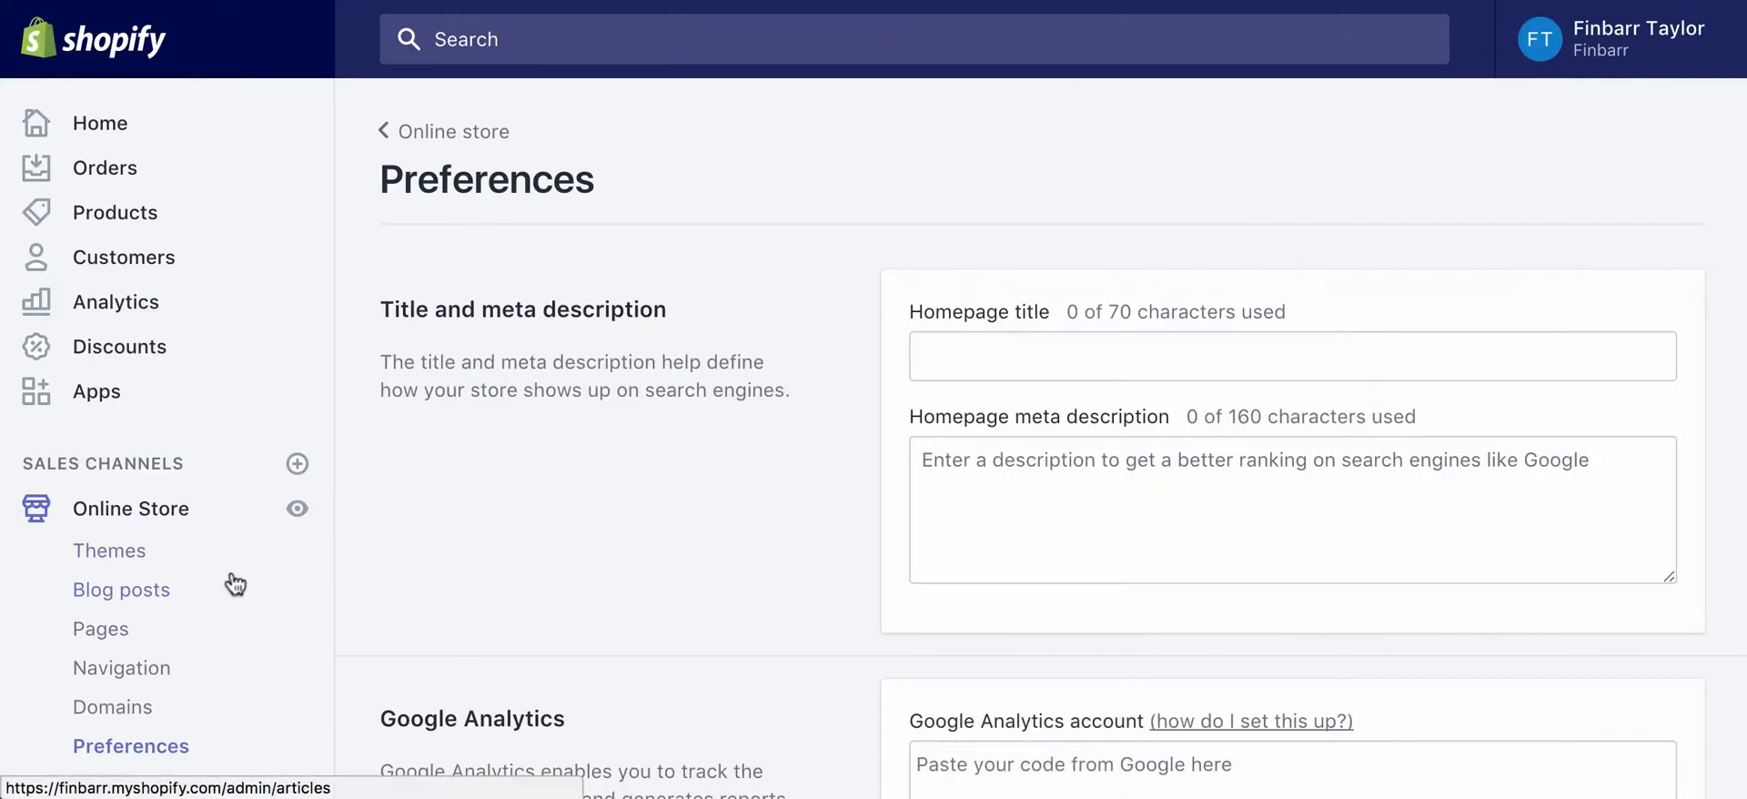
Step: In Shopify admin, pass through Online Store Themes to the Preferences page holding the password
scroll("down", 3)
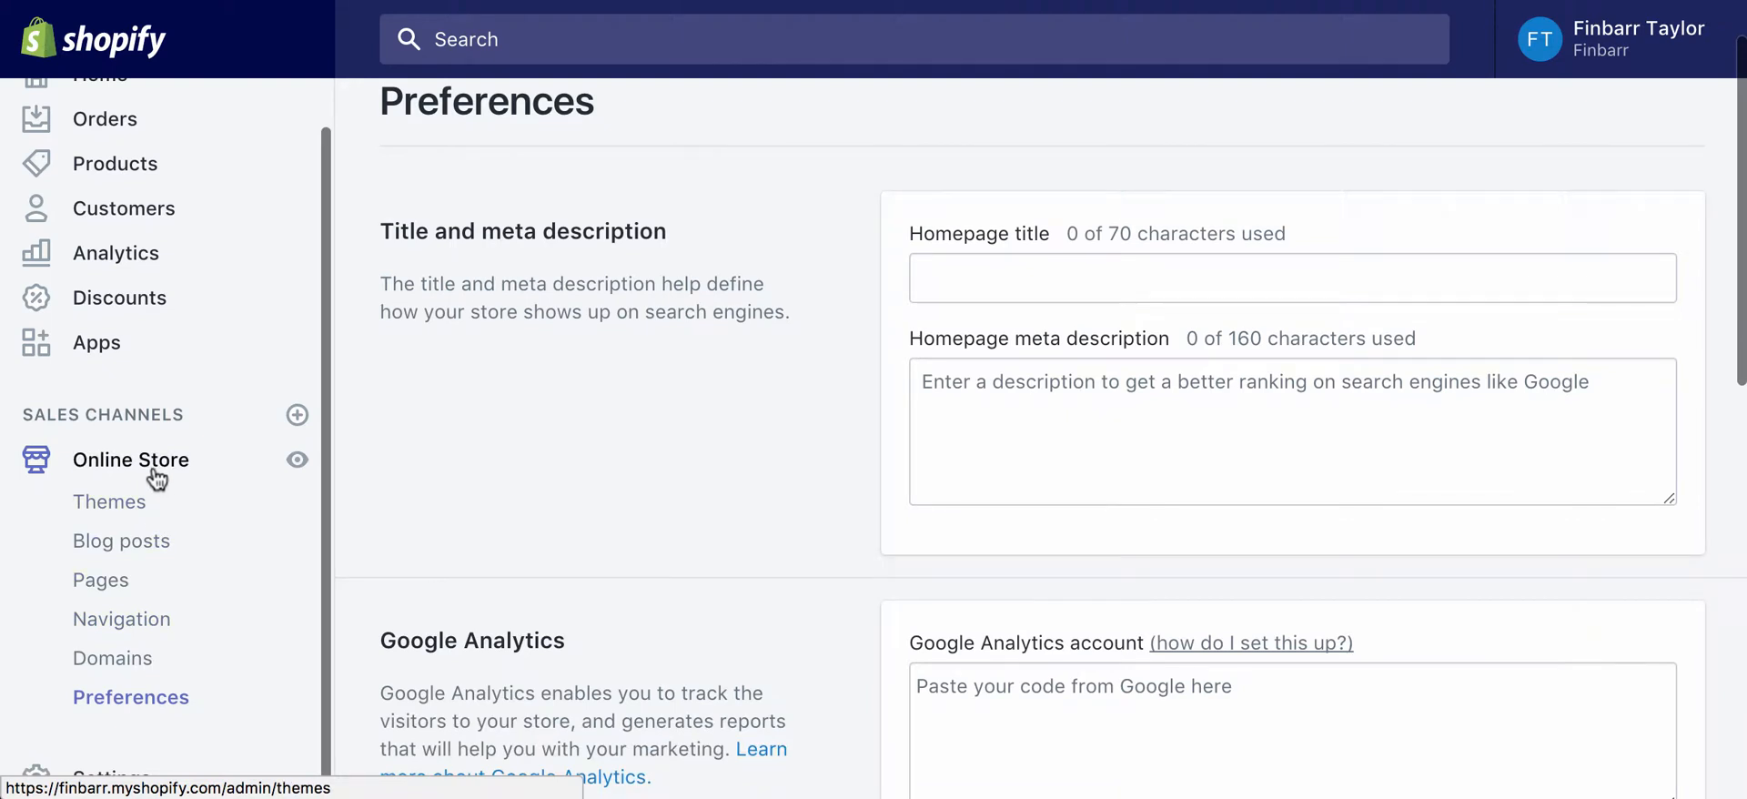
left_click(109, 501)
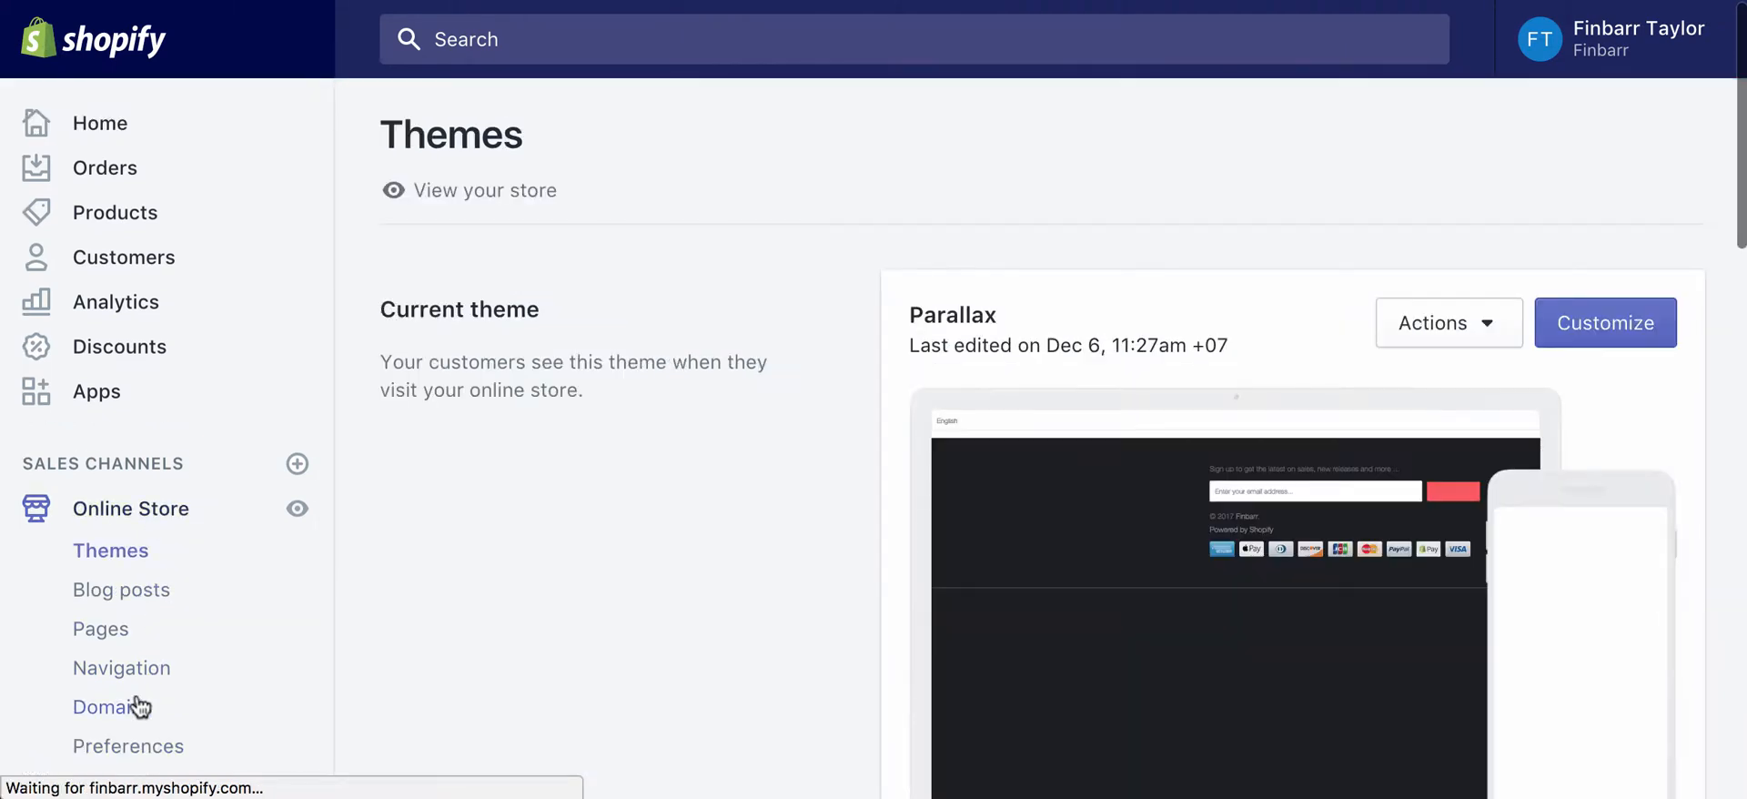
left_click(127, 746)
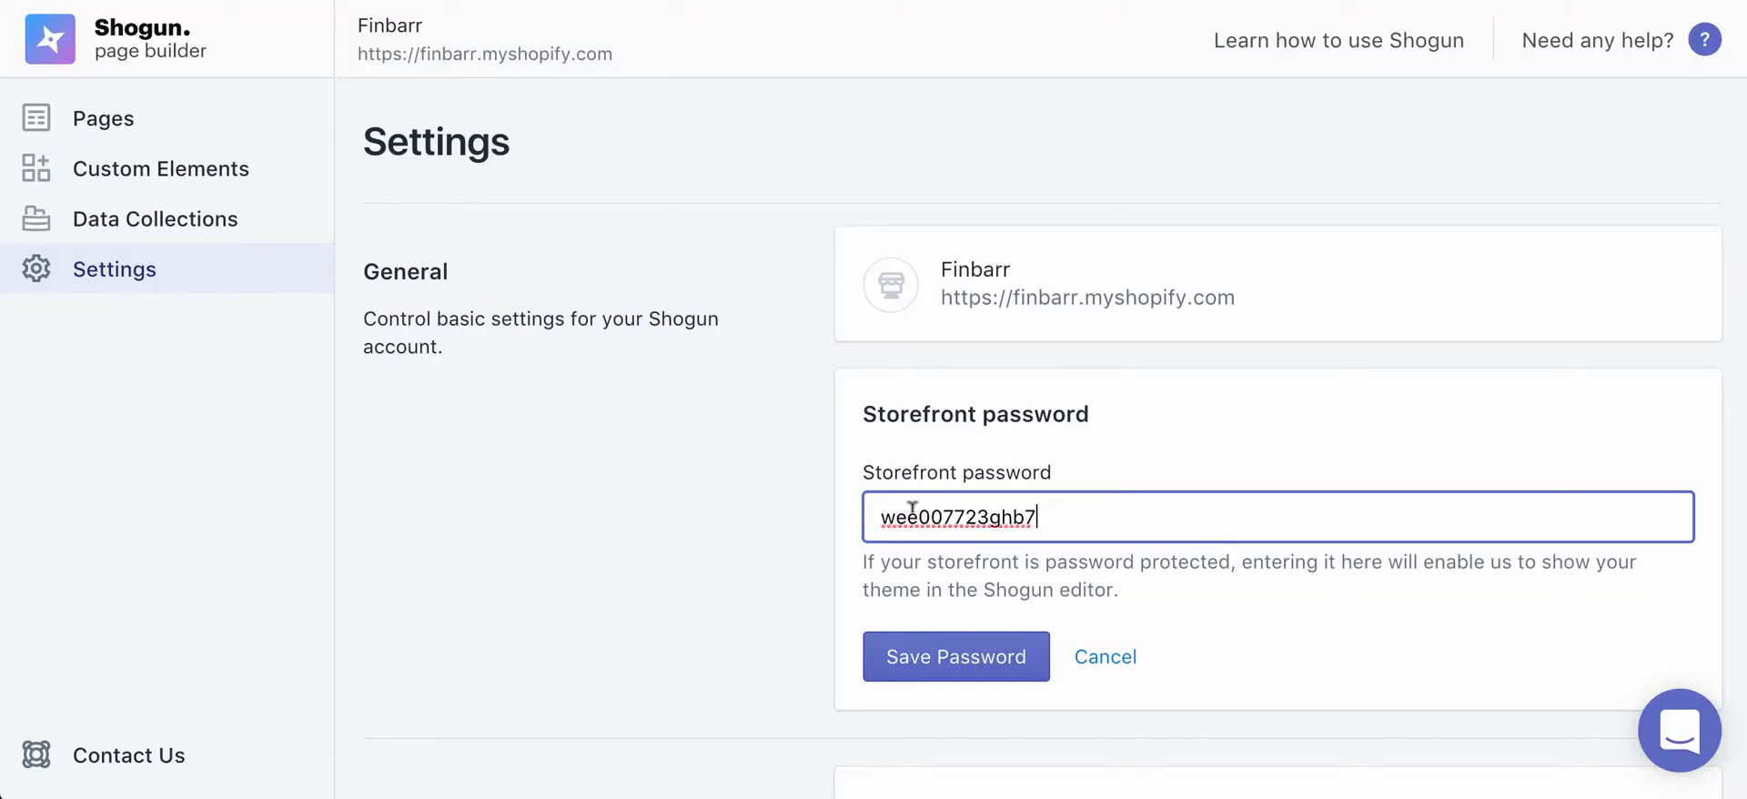
Step: Save the storefront password, then open a page from the Pages list in the editor
left_click(935, 664)
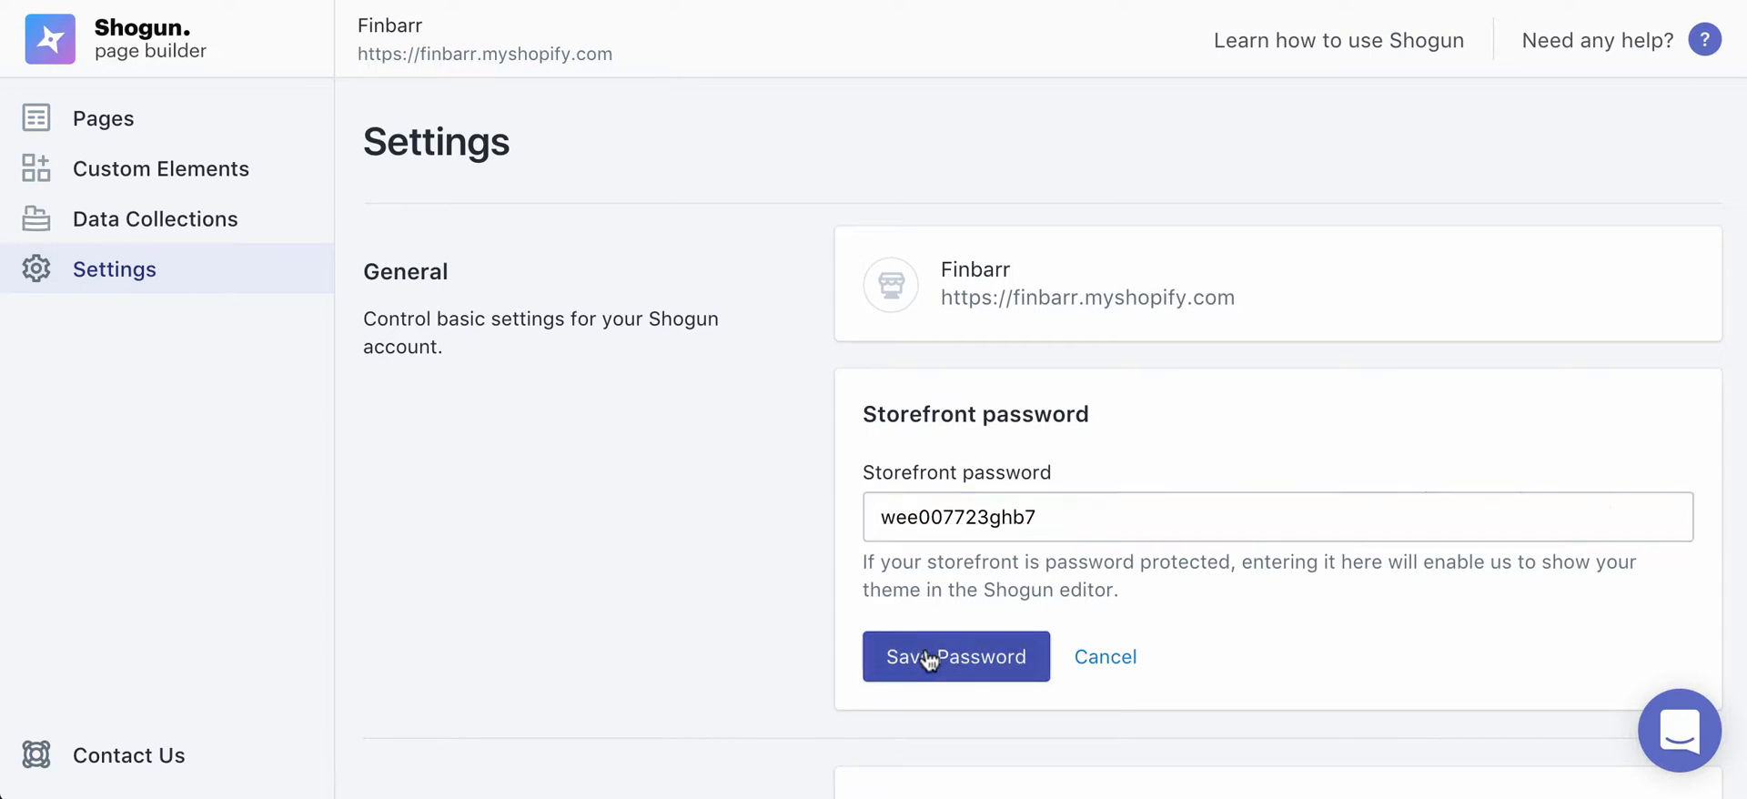
left_click(956, 657)
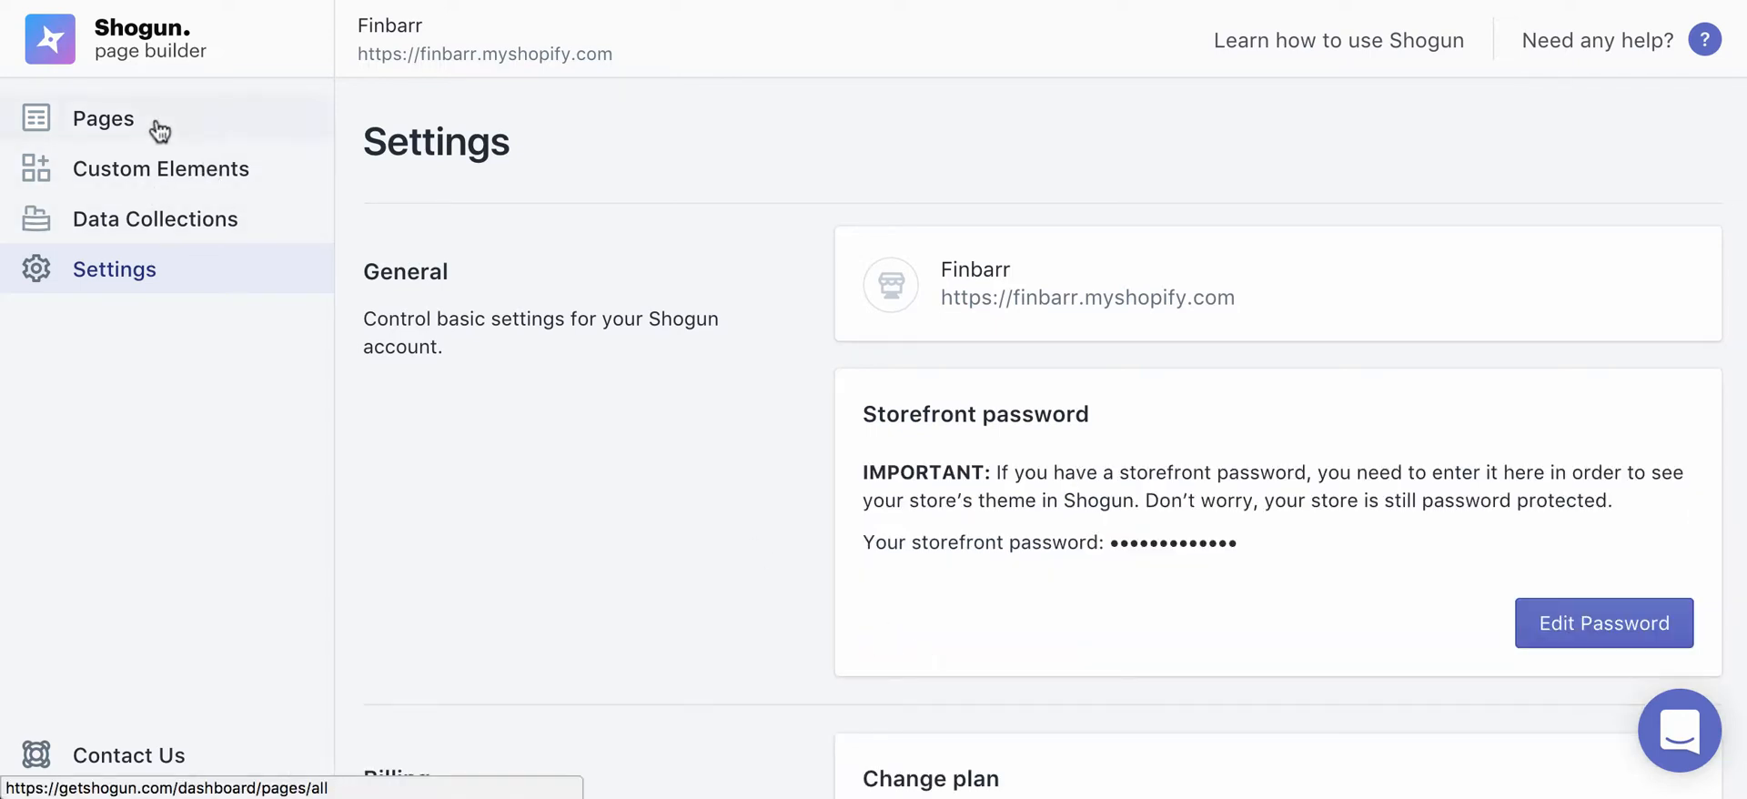
left_click(103, 118)
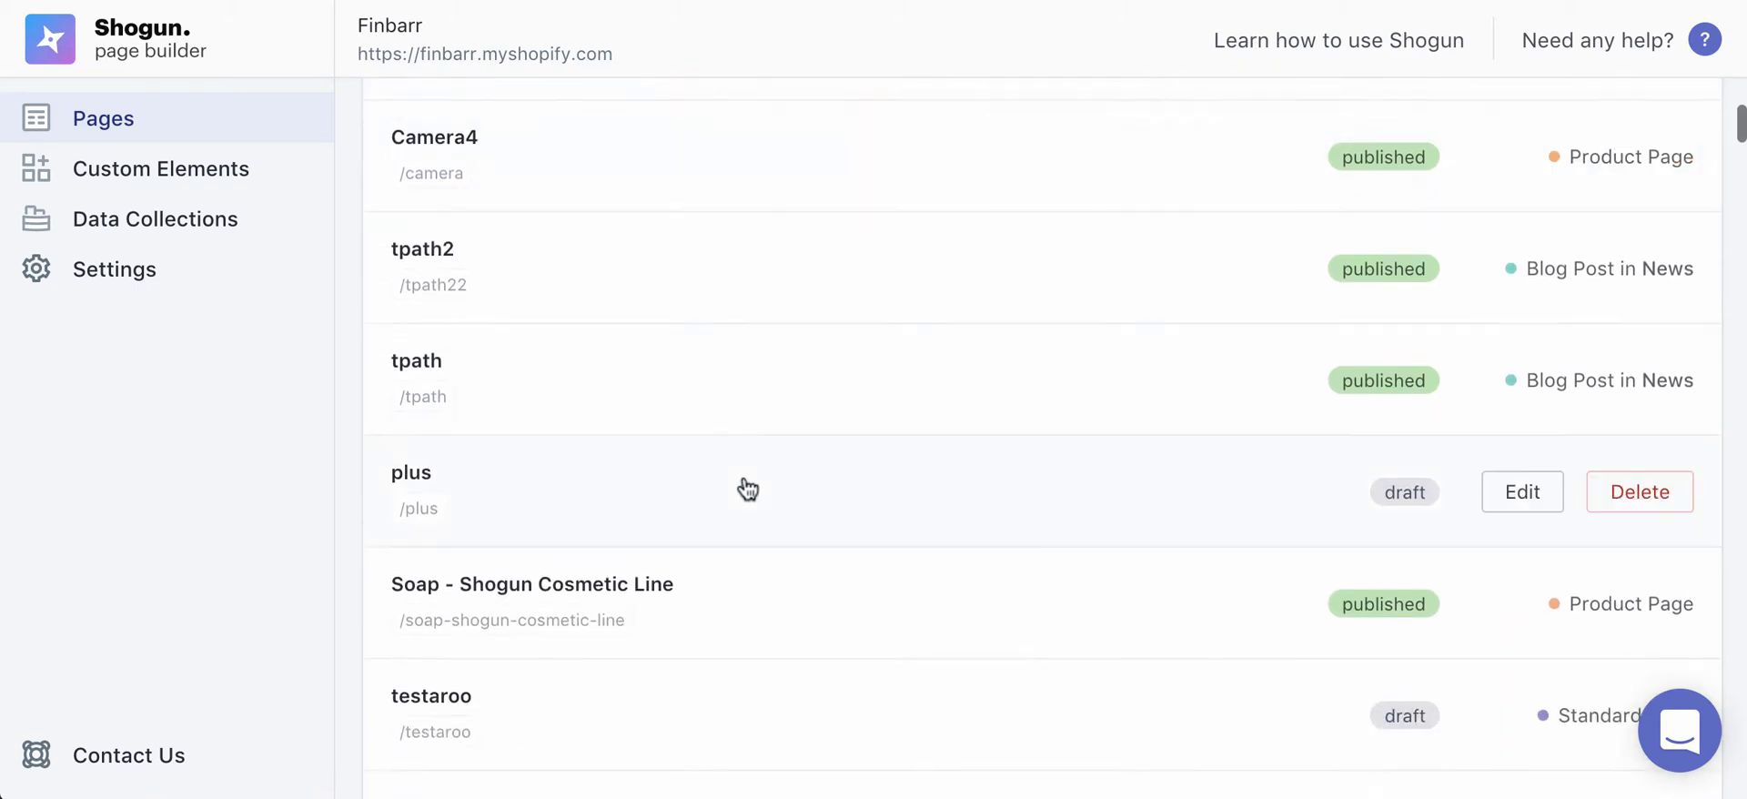
left_click(1521, 491)
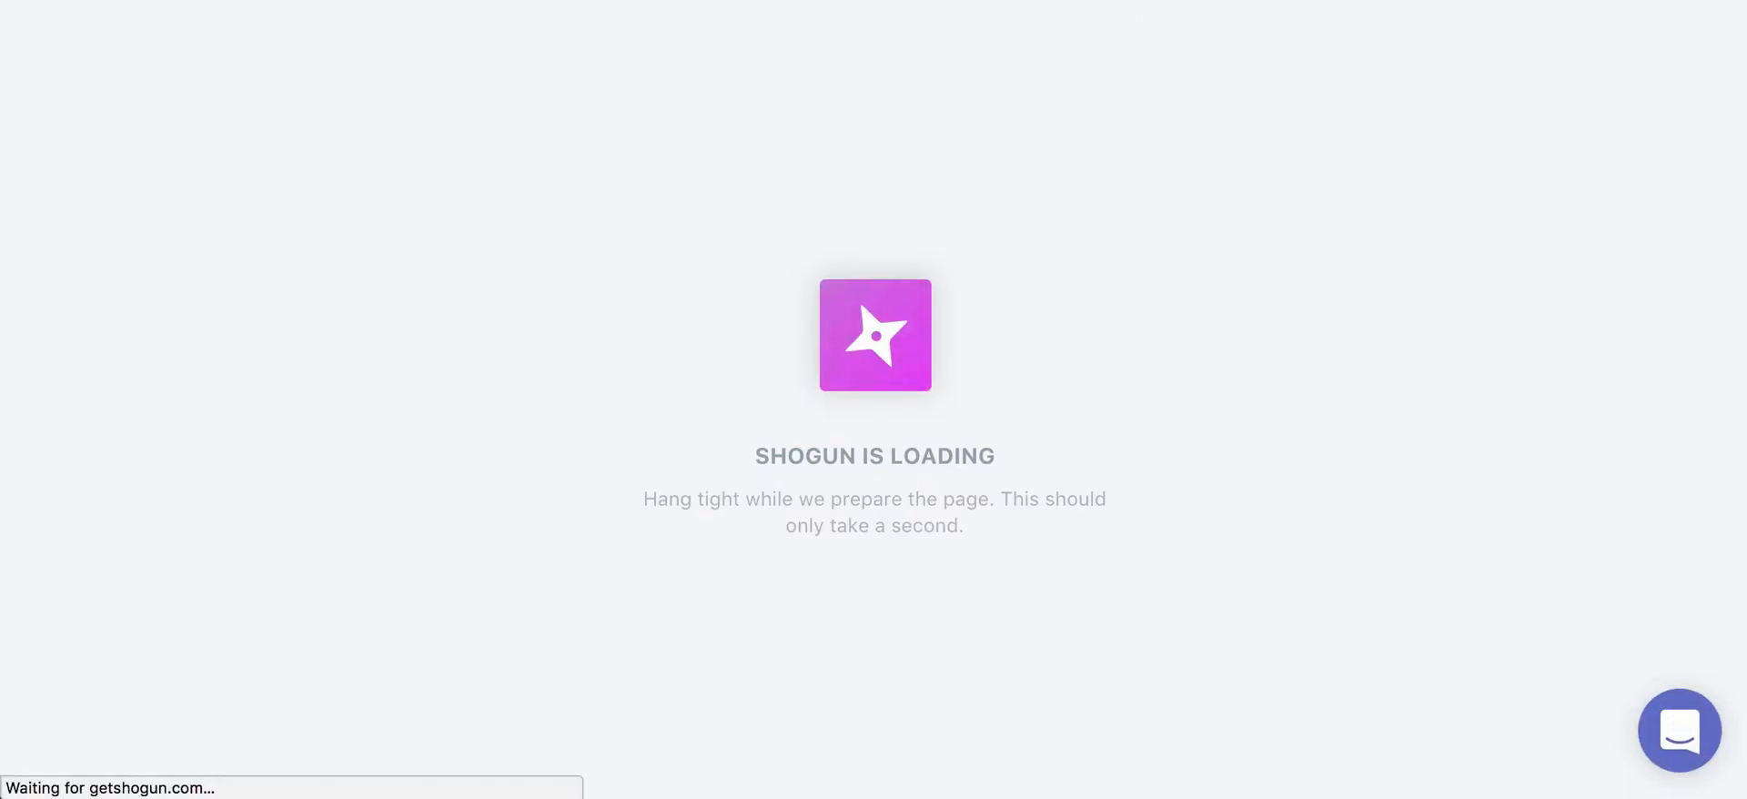
mouse_move(1388, 229)
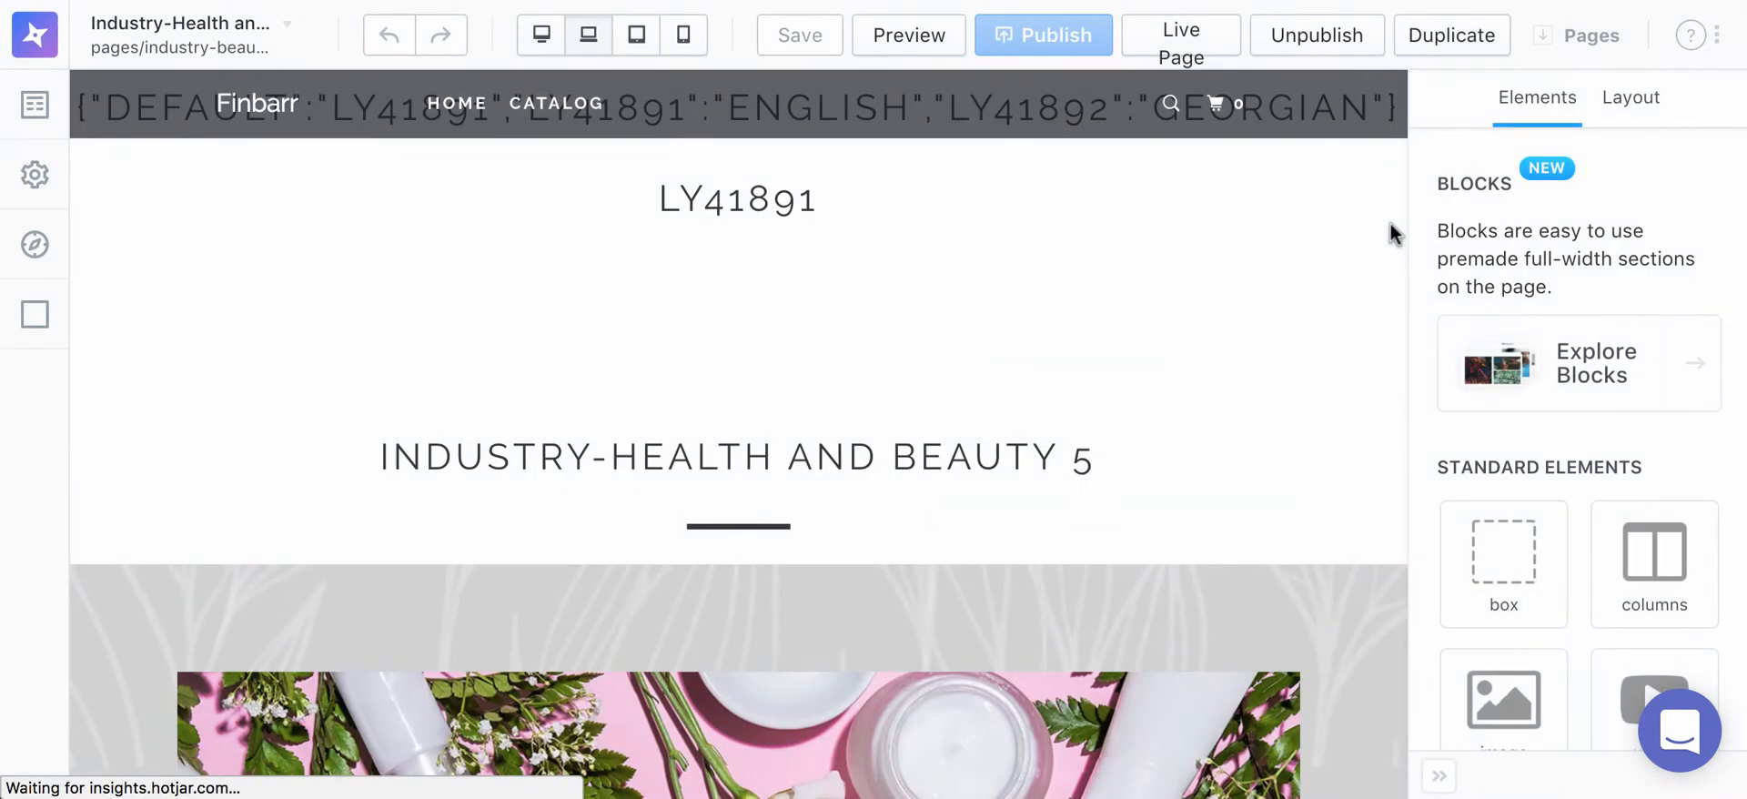
mouse_move(616, 179)
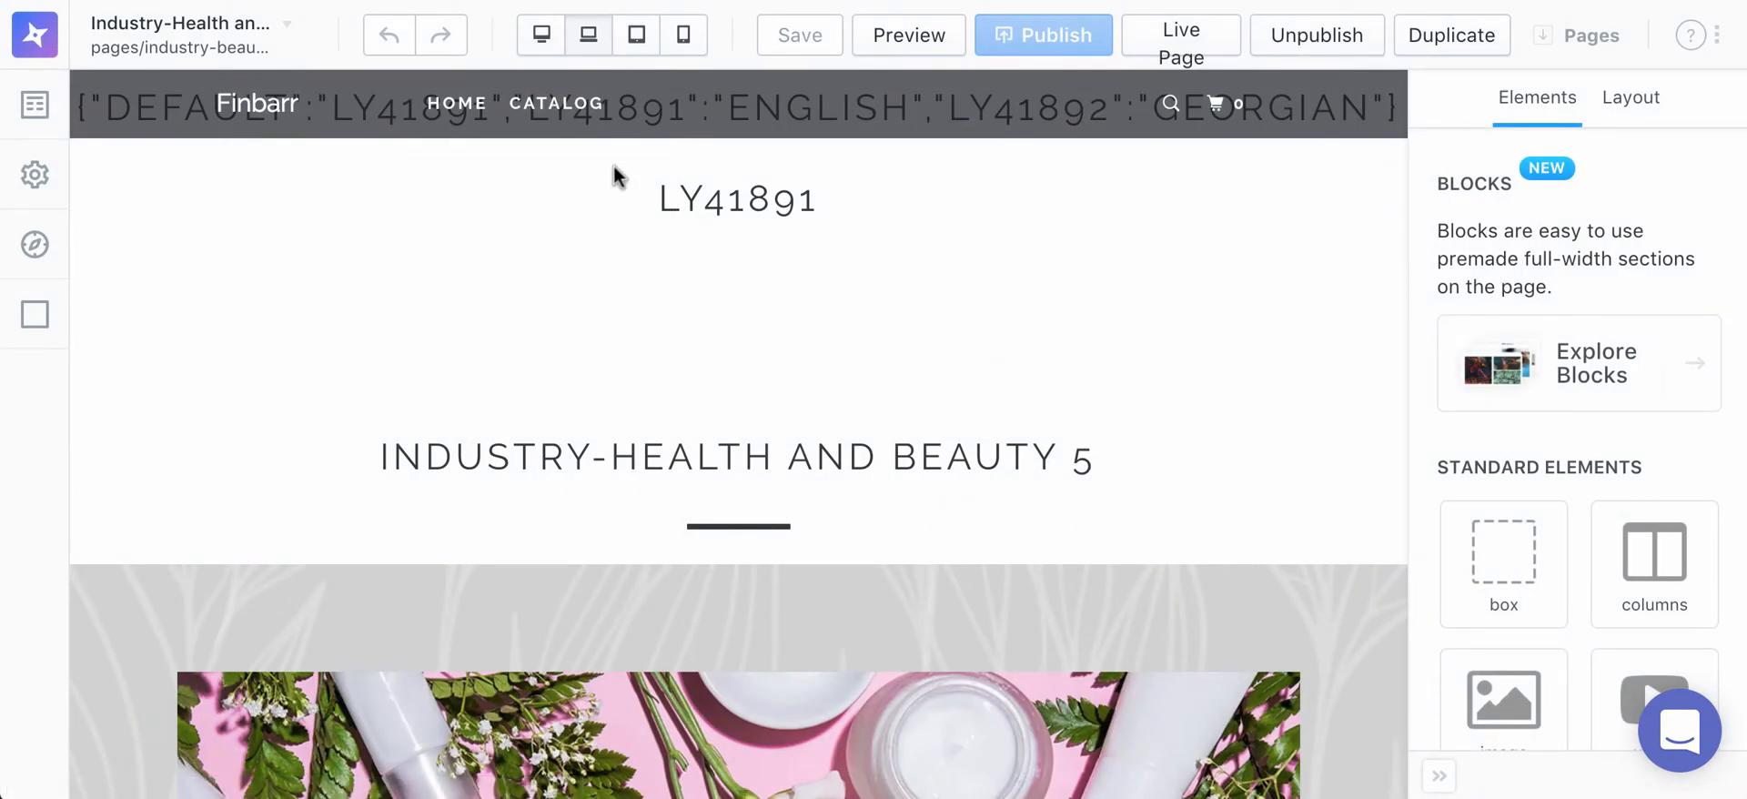
Step: Scroll through the Industry-Health and Beauty page's theme content and Shopify's password page settings
scroll("down", 3)
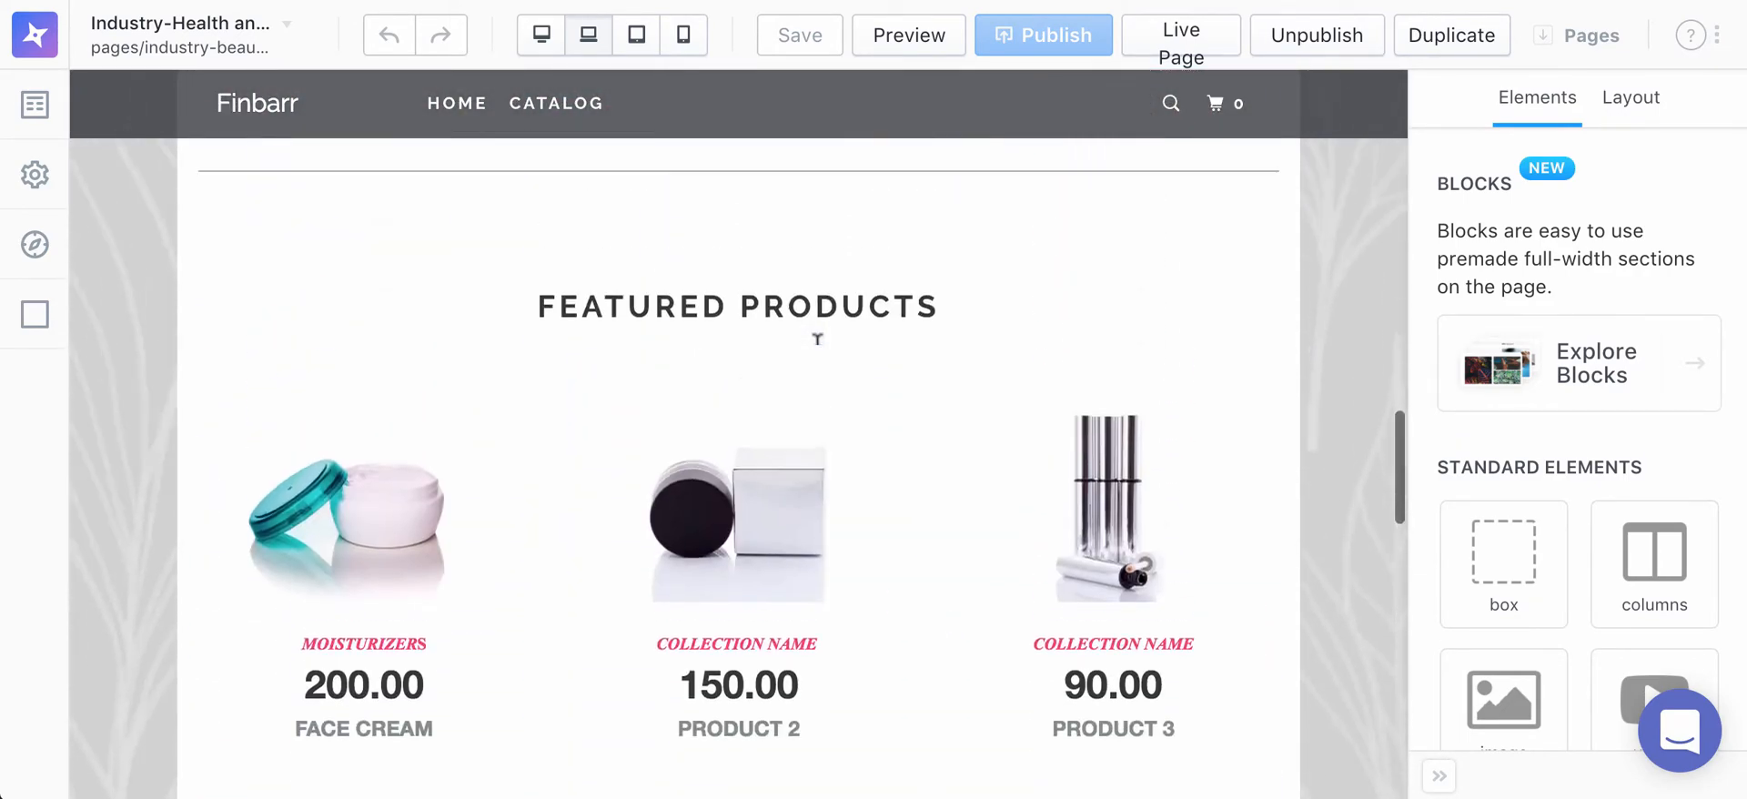
scroll("up", 3)
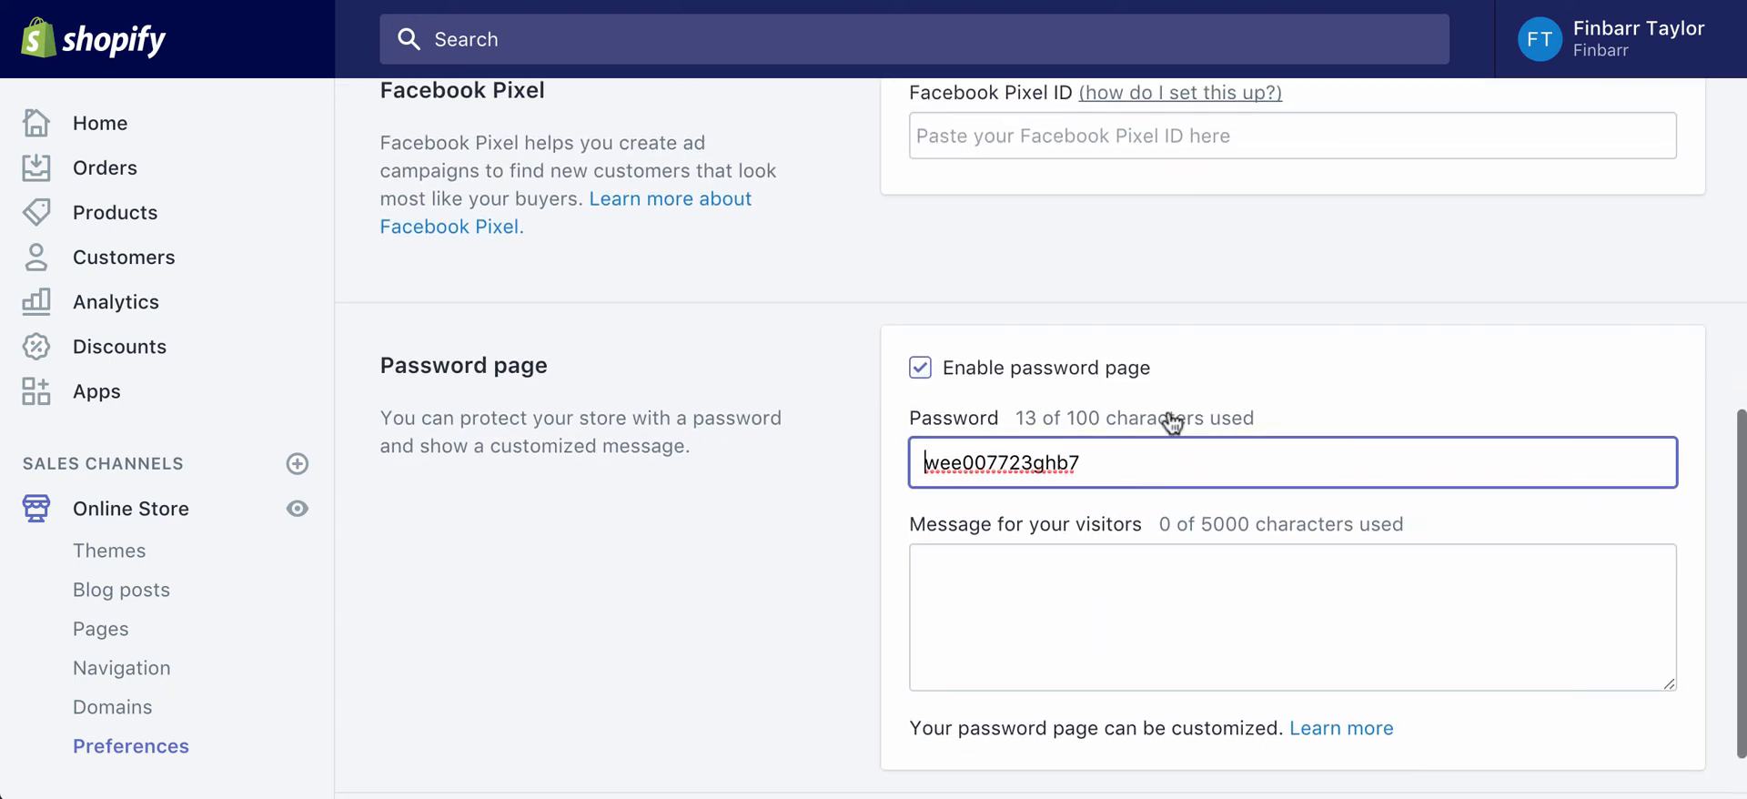
scroll("down", 3)
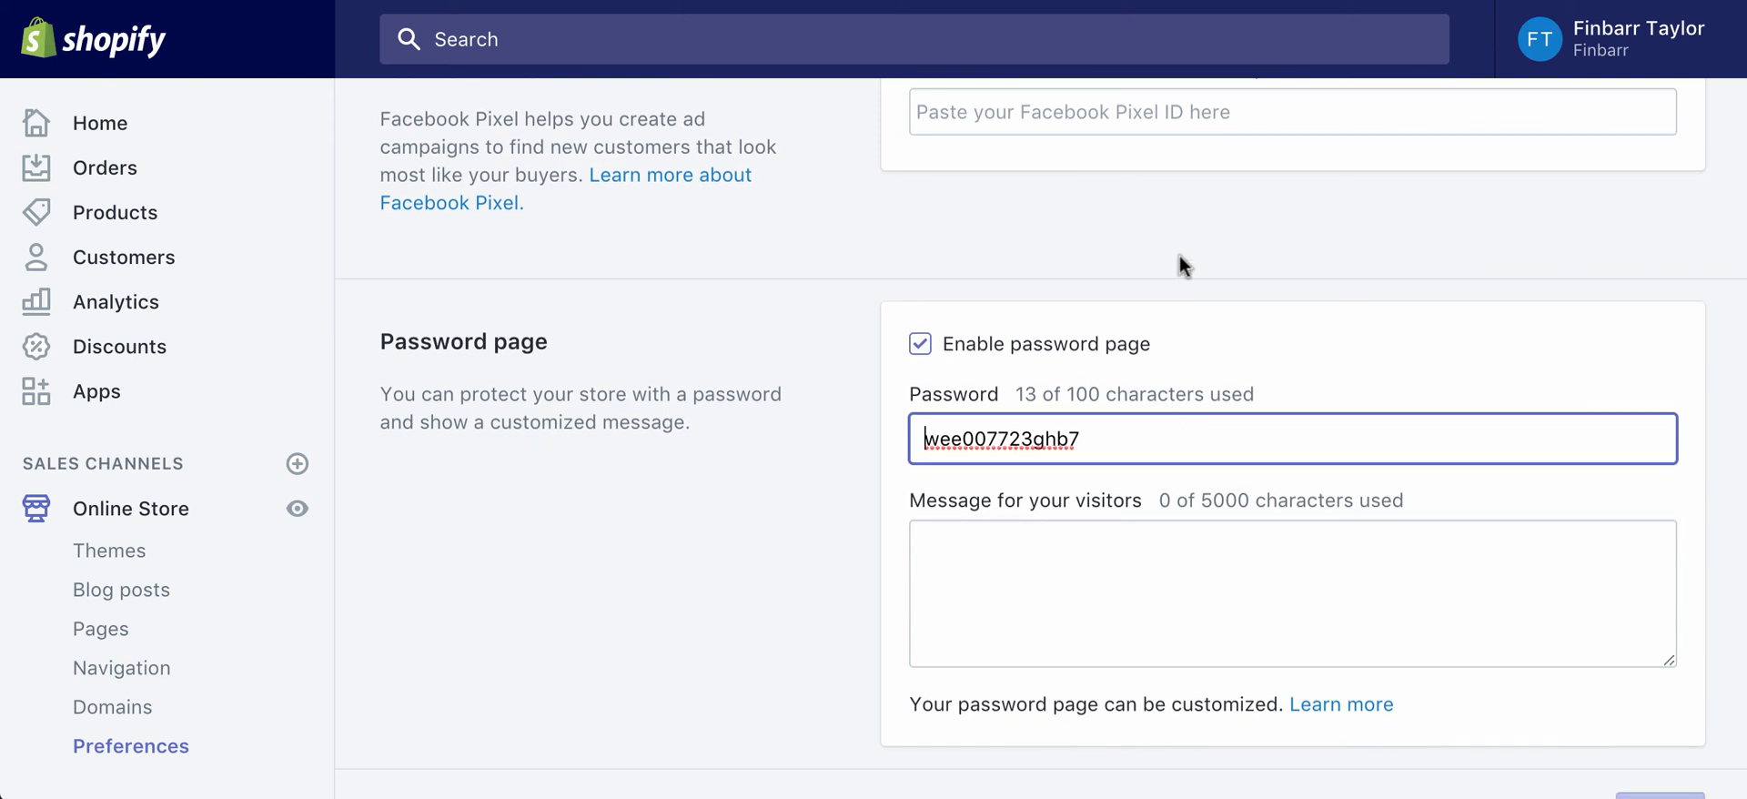